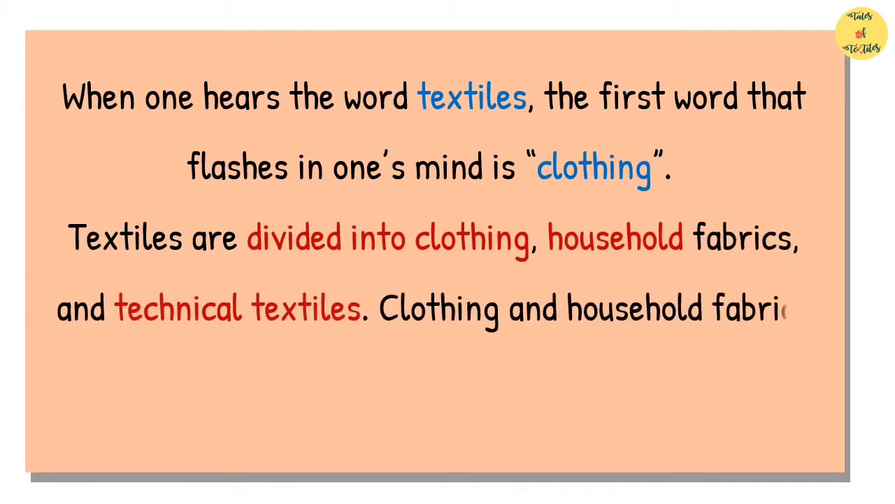
text((curtains, carpet) seem to t)
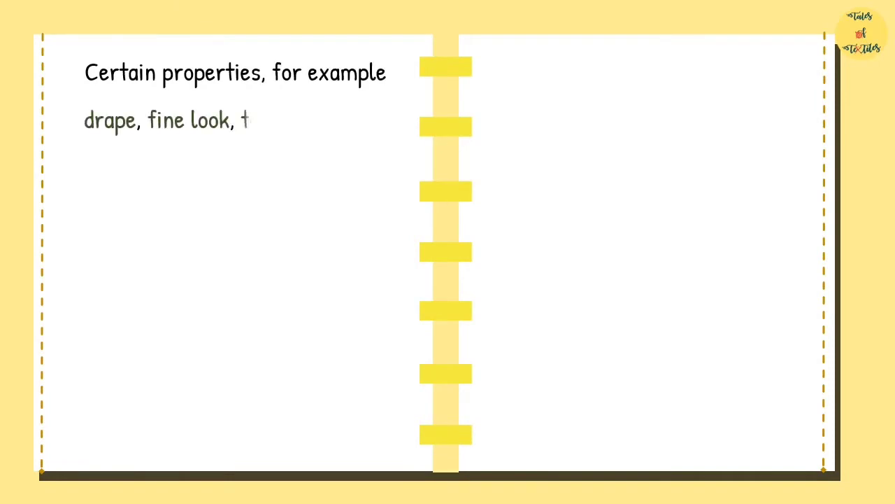
text(texture, colour, lustre, des)
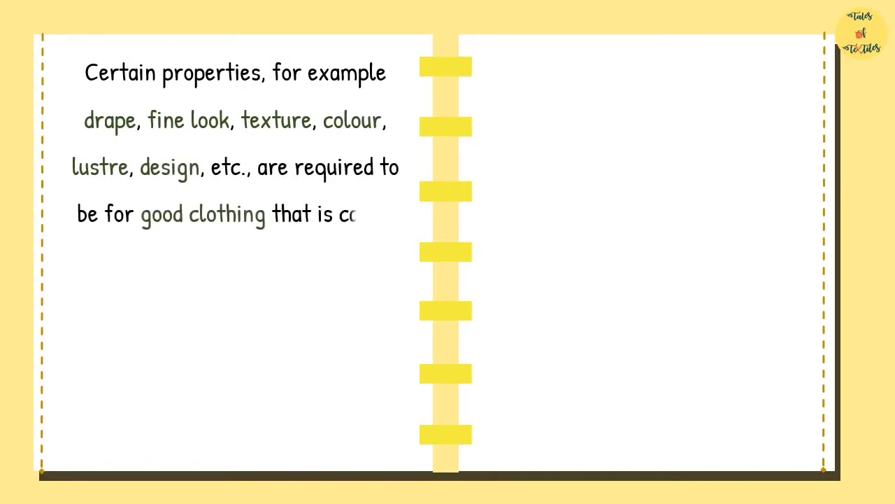
text(called Aesthetics. It could th)
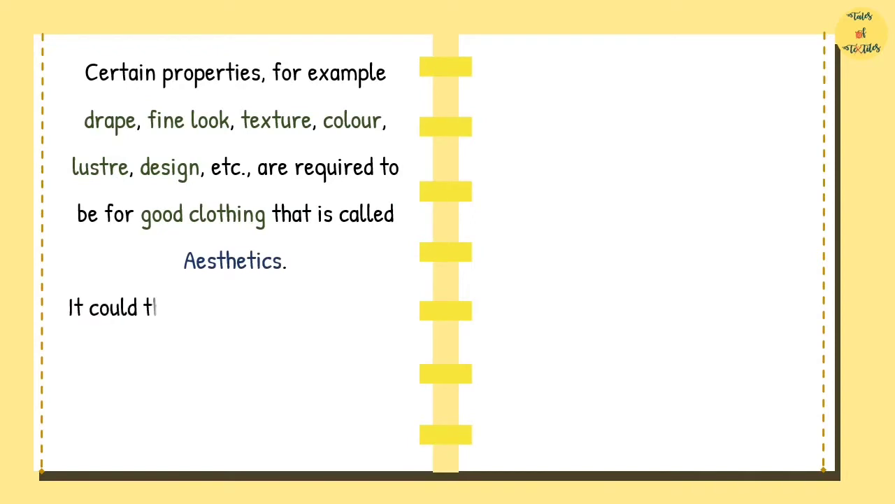
text(herefore be concluded that)
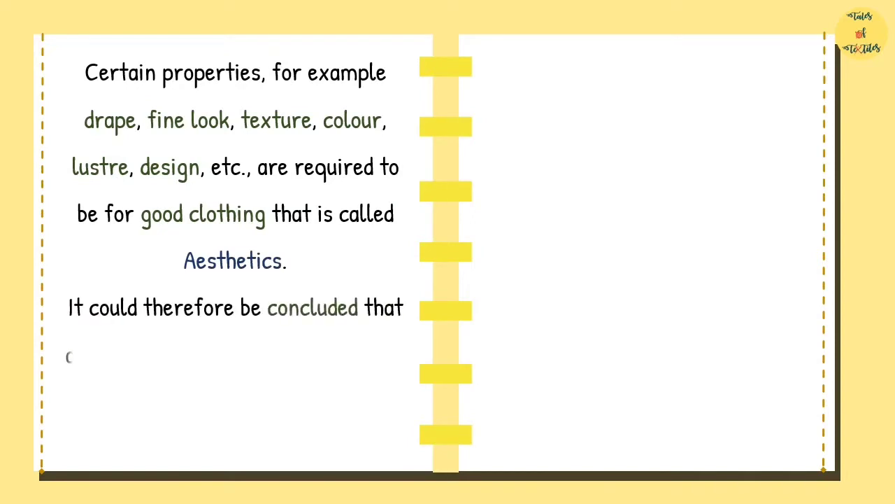
text(all other textile products c)
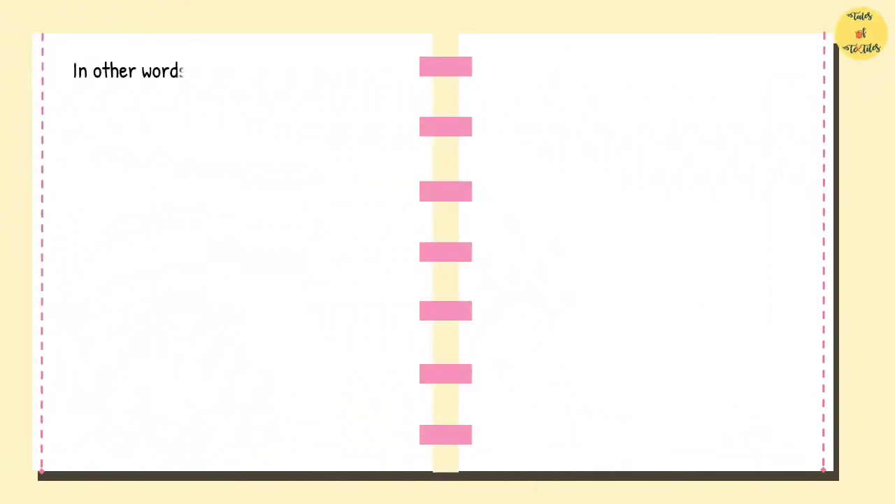
text(, it can be defined as "the textil)
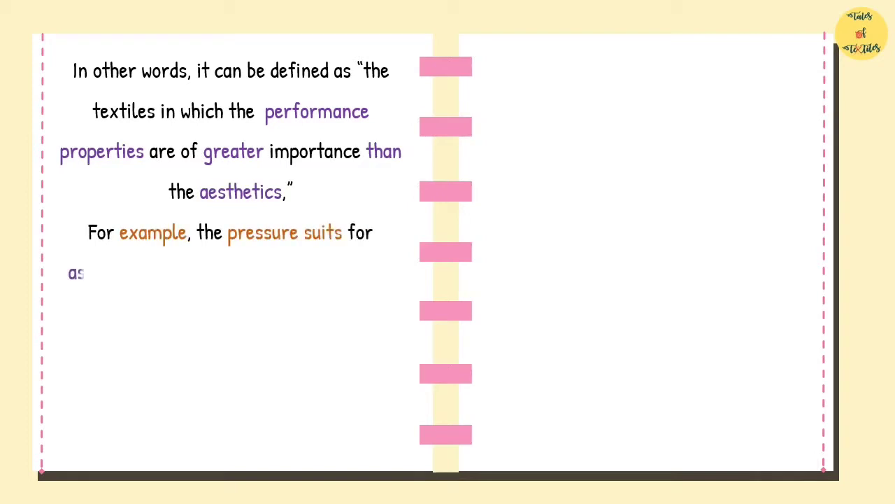
text(astronauts, the cold and water-resistant)
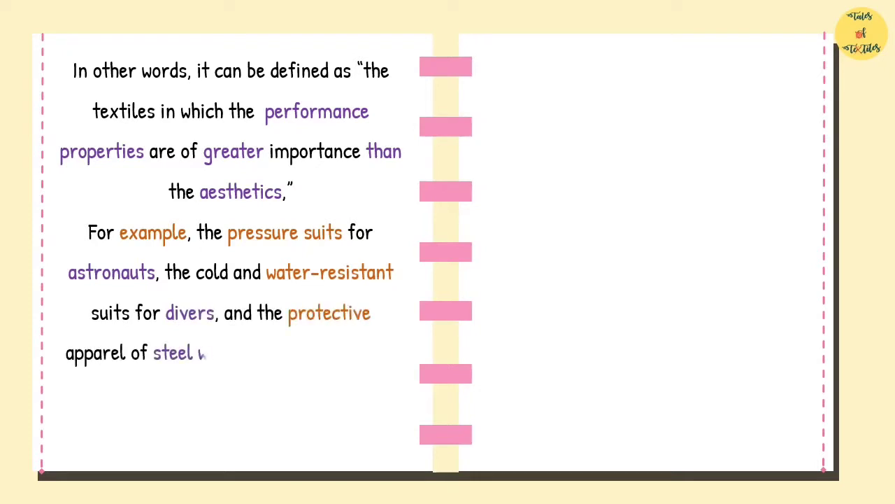
text(workers do not belong to the group)
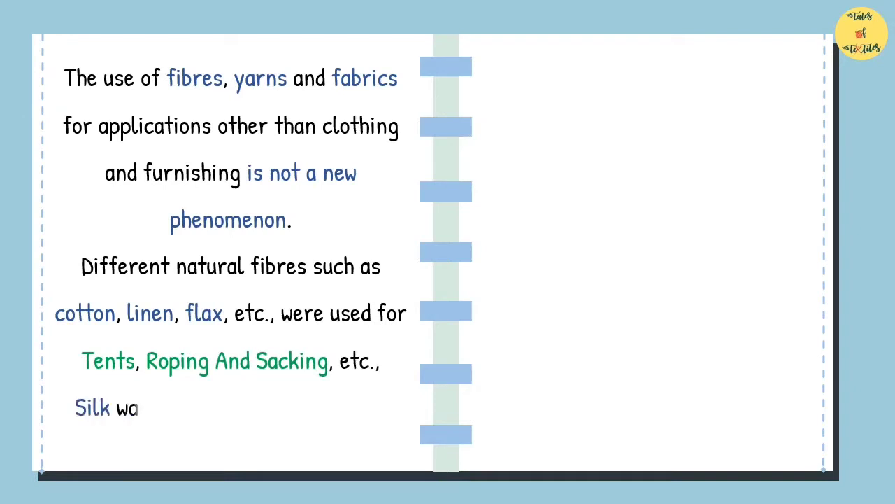
text(was used in Surgical Sutures.)
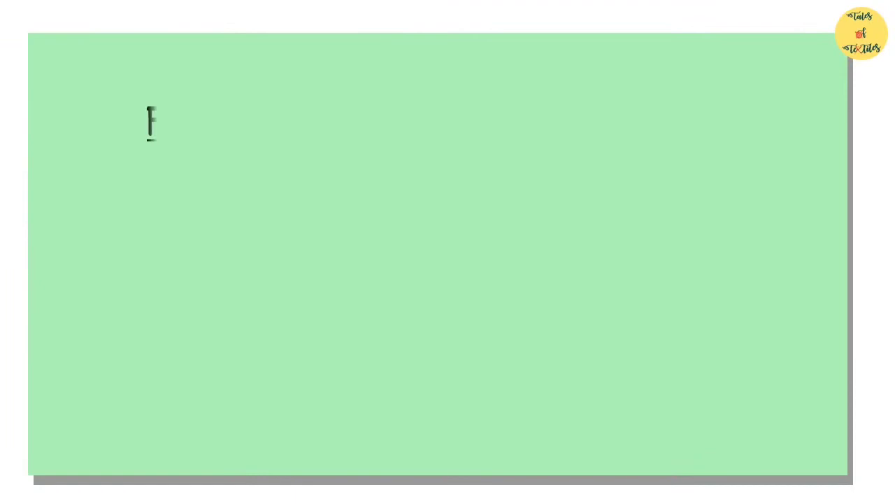
text(FUNCTIONS OF TECHNICAL TEXT)
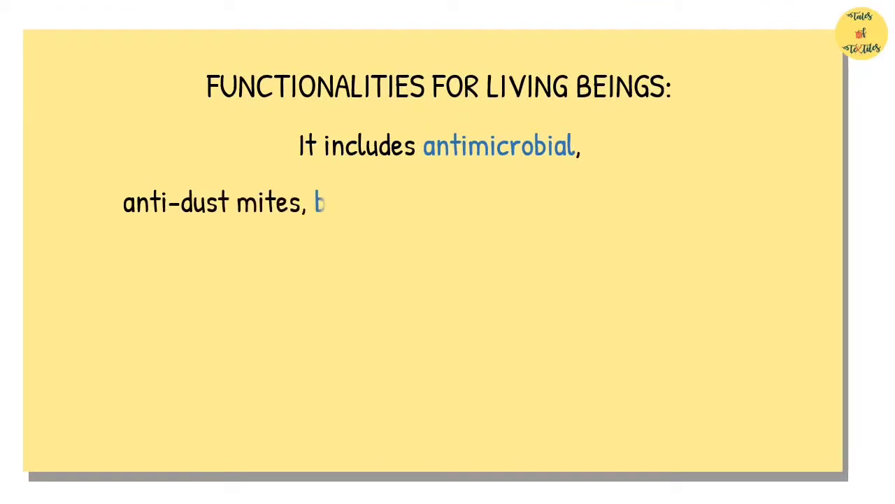
text(biocompatibility, biodegradat)
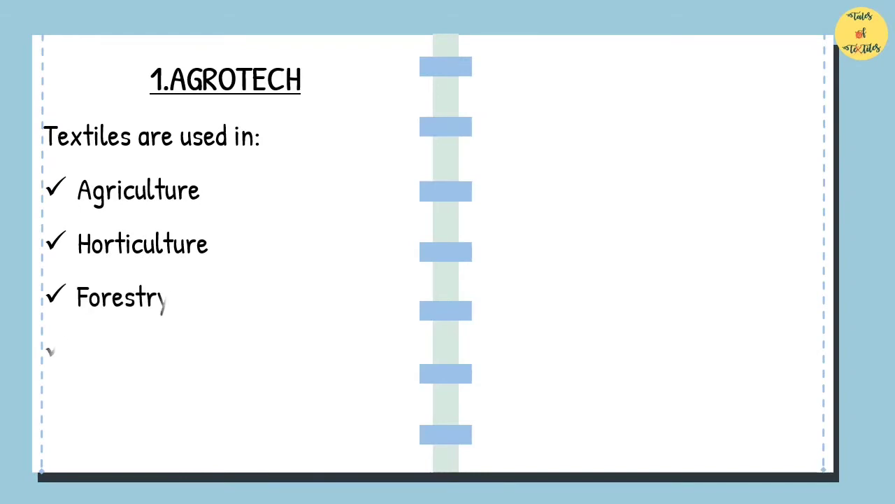
text(Landscaping)
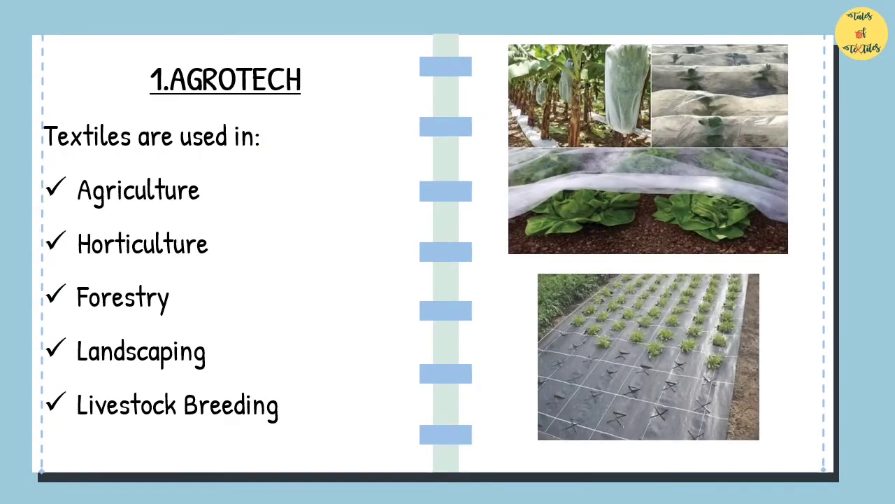
key(Right)
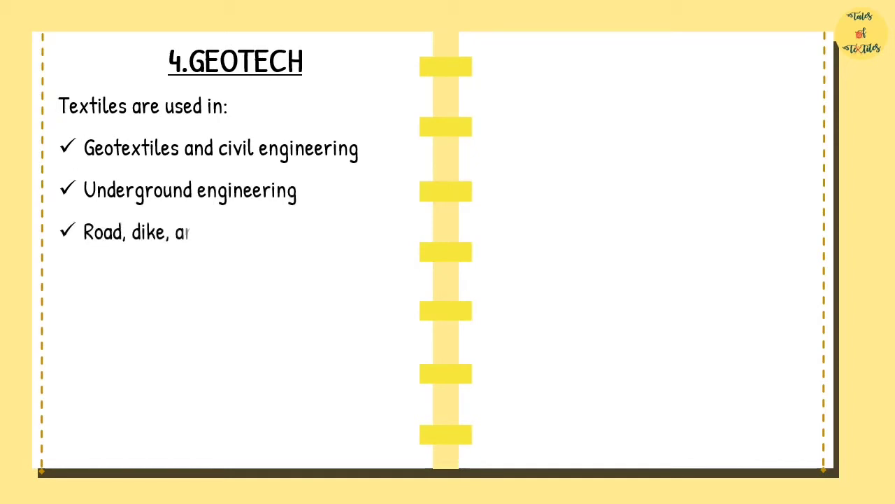
text(nd disposal site construction)
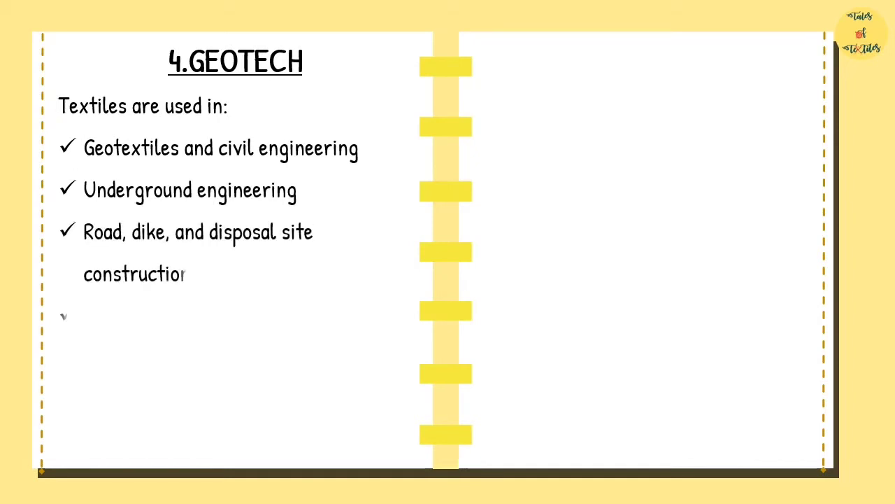
text(Mining, for example - protective nets,)
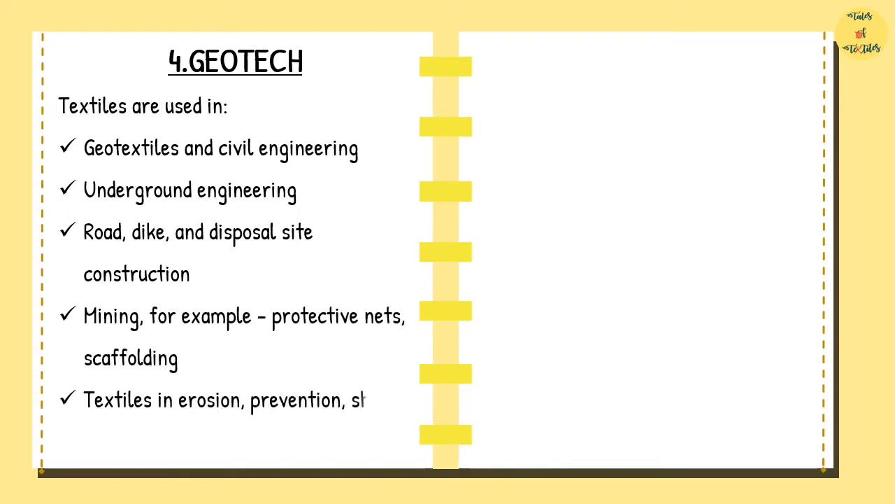
text(hore, and bank reinforcement)
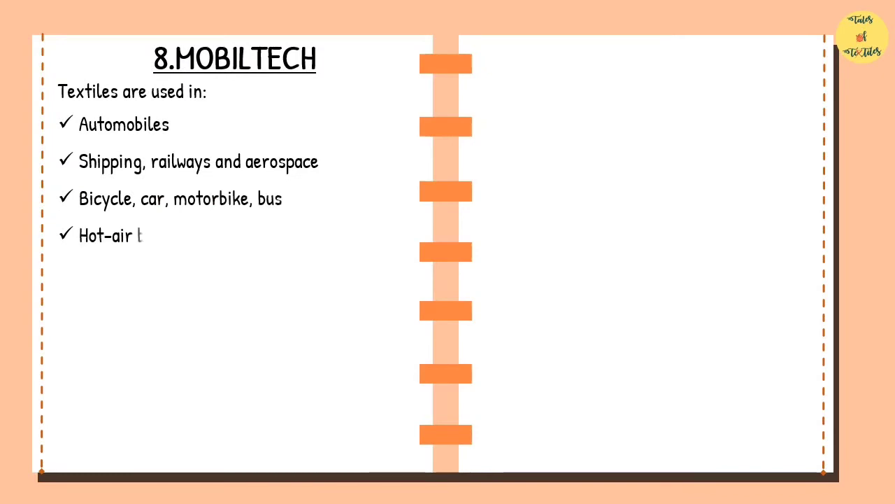
text(balloons, airbags, safety belts,)
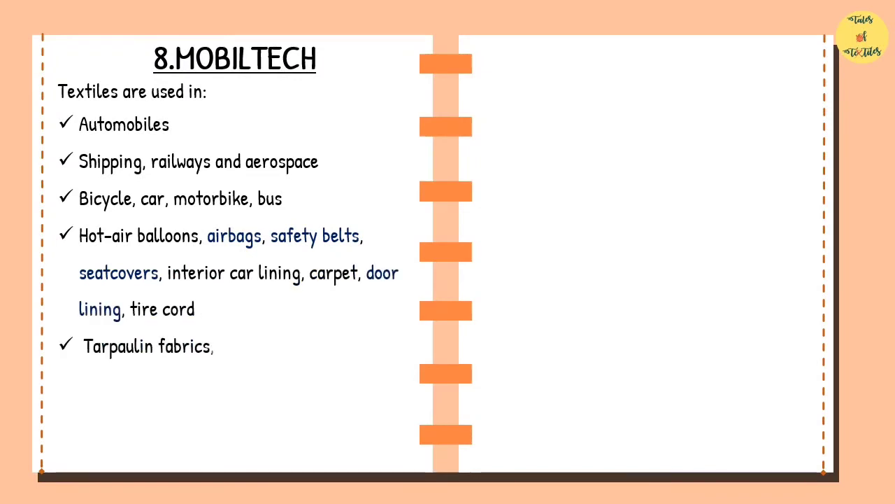
text(gear belts, tubes, clutch and)
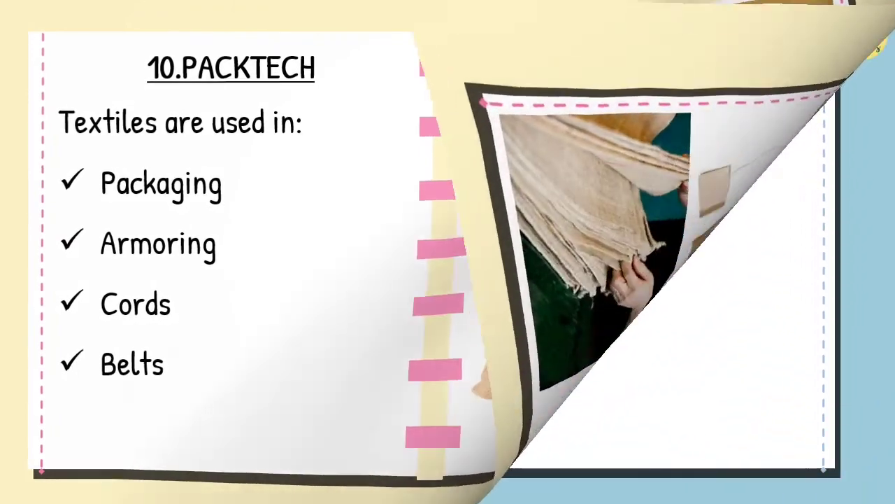
key(Right)
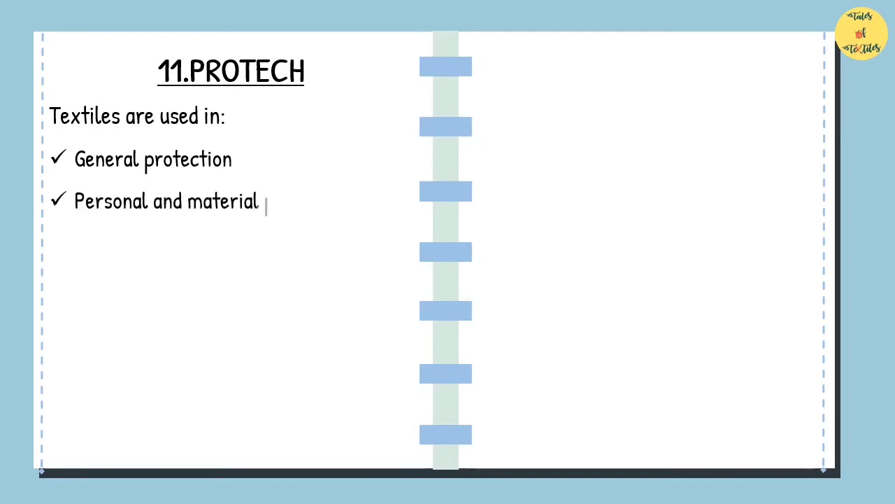
text(protection)
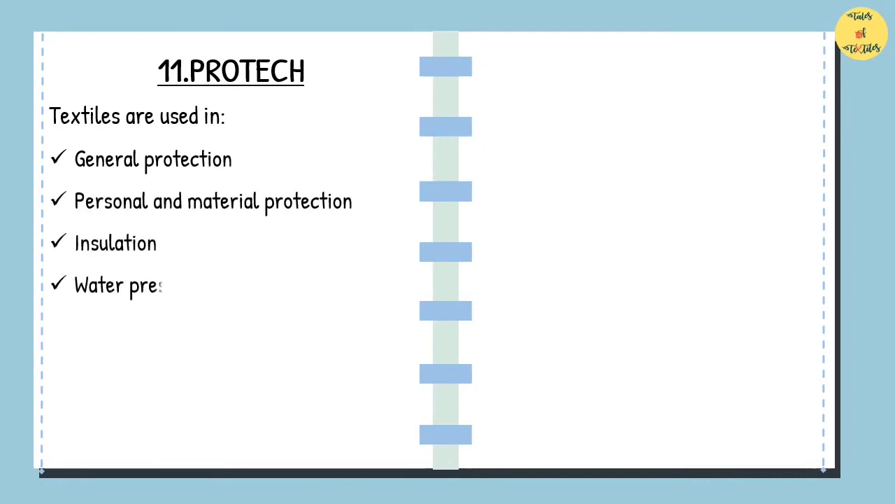